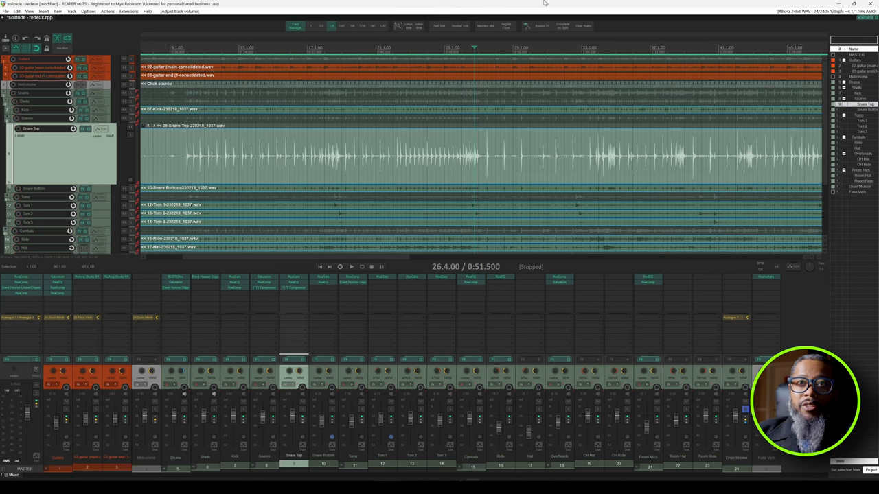
# Lower the Snare Top item's volume slightly and browse the program's general options.
pyautogui.click(351, 267)
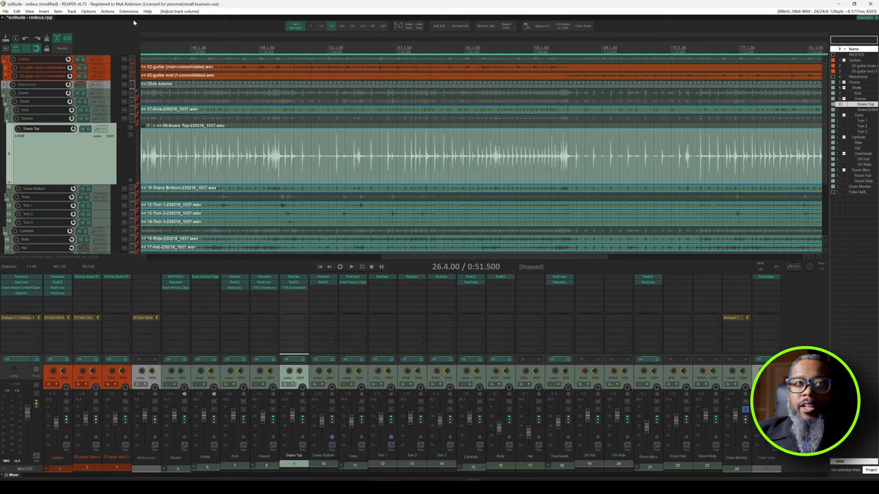
pyautogui.moveTo(61, 154)
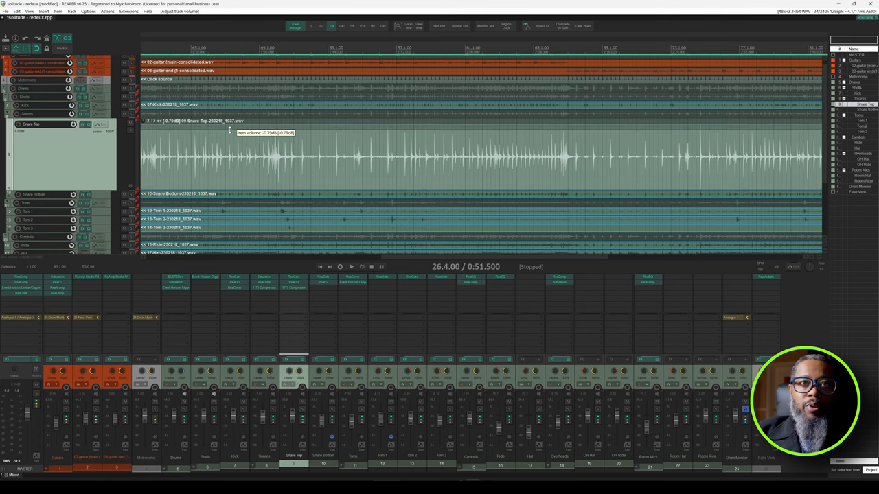
pyautogui.moveTo(230, 131); pyautogui.dragTo(230, 160)
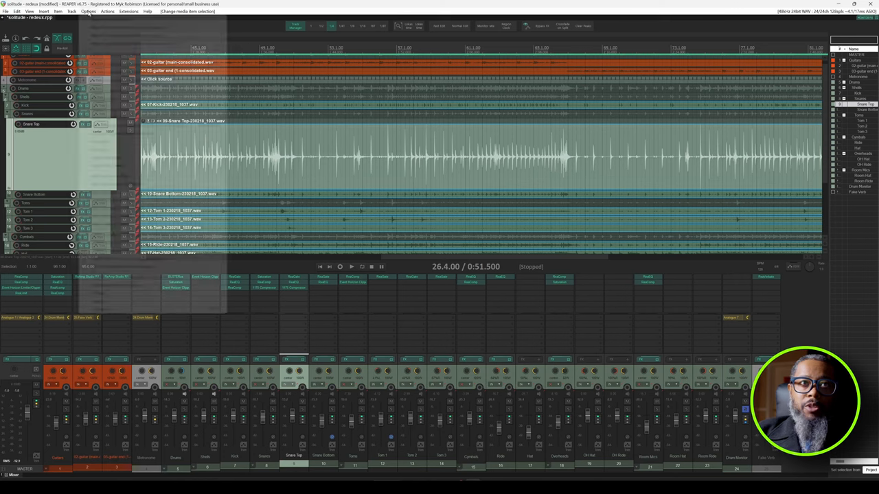
pyautogui.click(89, 11)
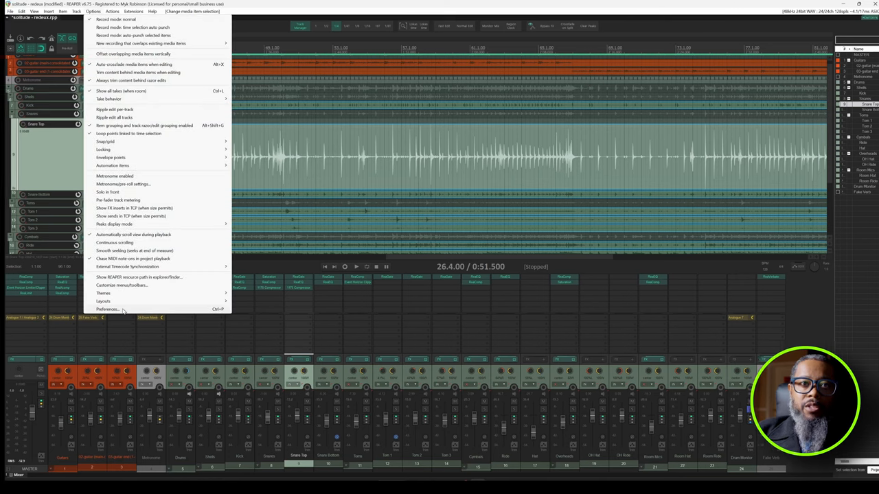
pyautogui.click(107, 309)
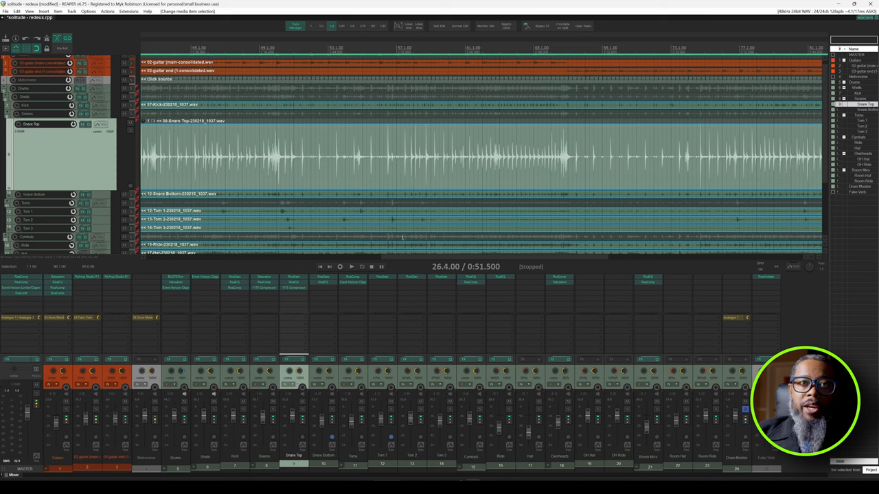
pyautogui.moveTo(323, 169)
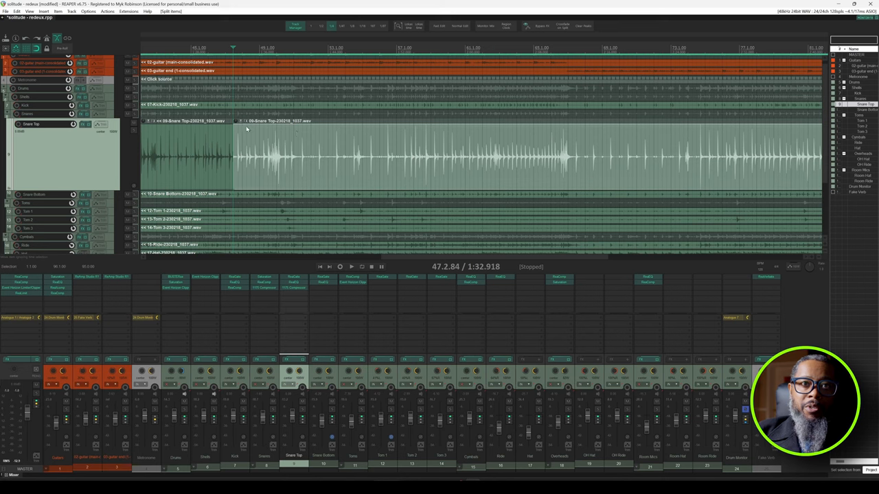
pyautogui.moveTo(237, 122)
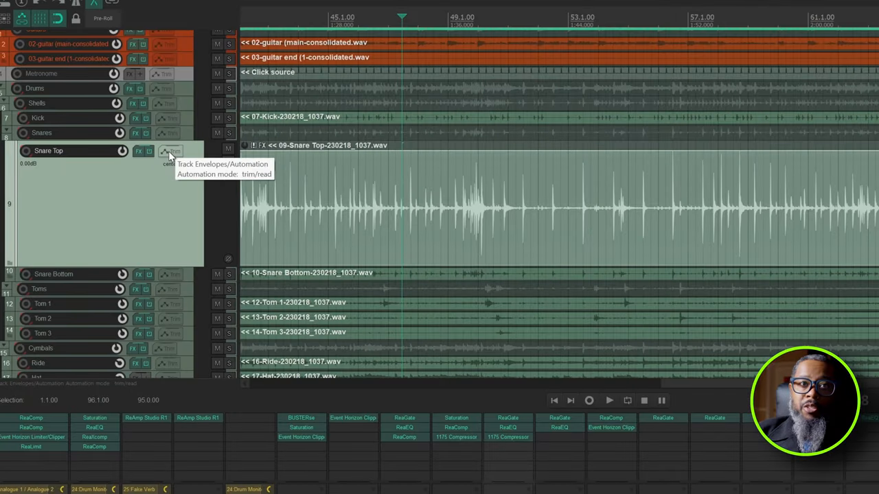
# Enable the Volume (Pre-FX) envelope for the Snare Top track.
pyautogui.click(171, 151)
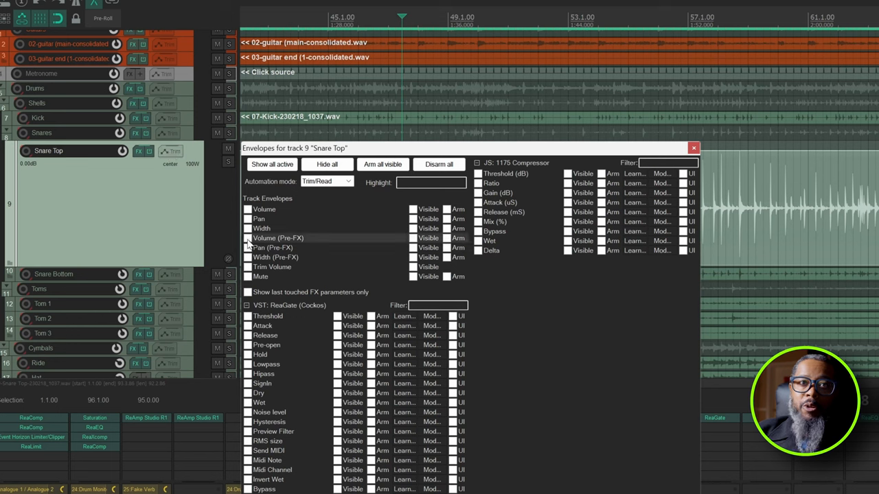
pyautogui.click(247, 238)
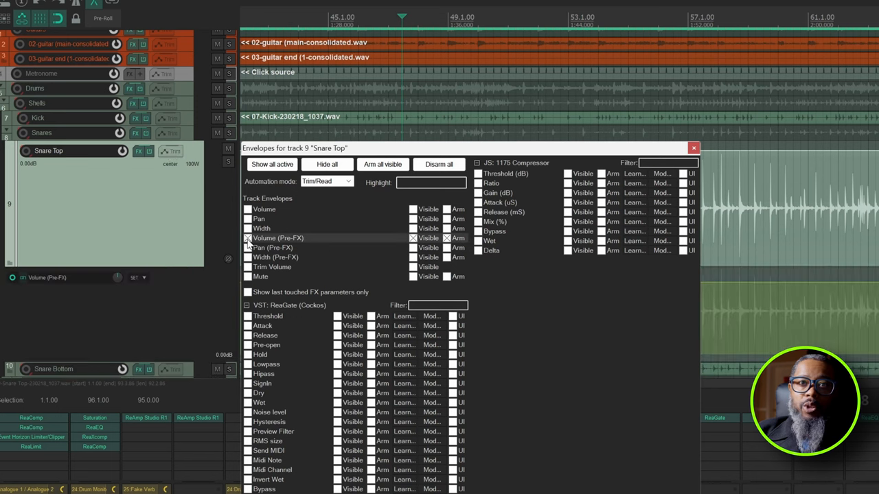
pyautogui.click(693, 147)
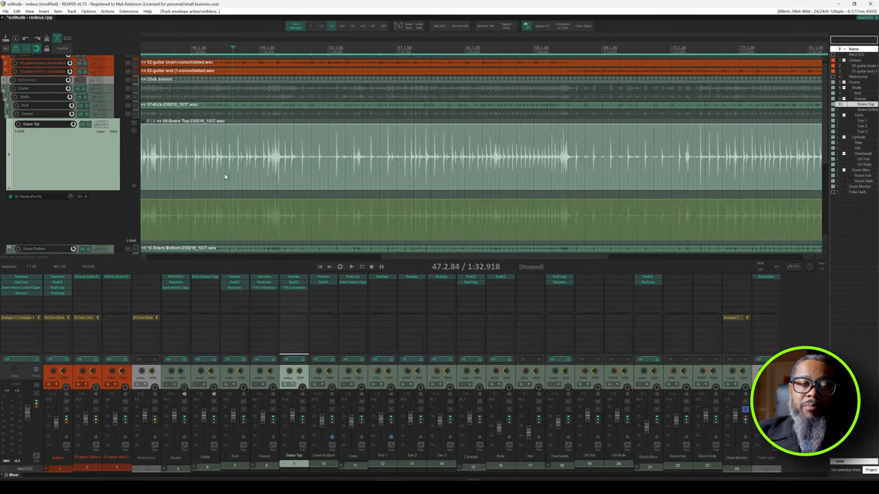
pyautogui.moveTo(241, 194)
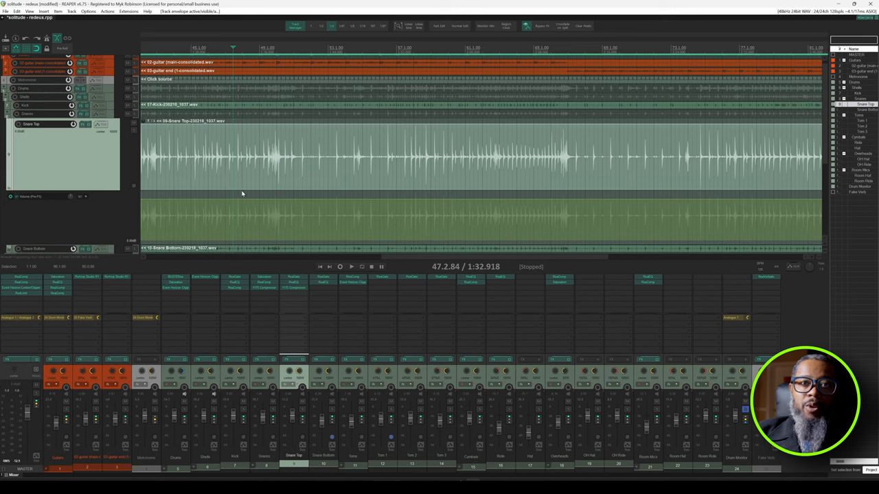
pyautogui.moveTo(243, 199)
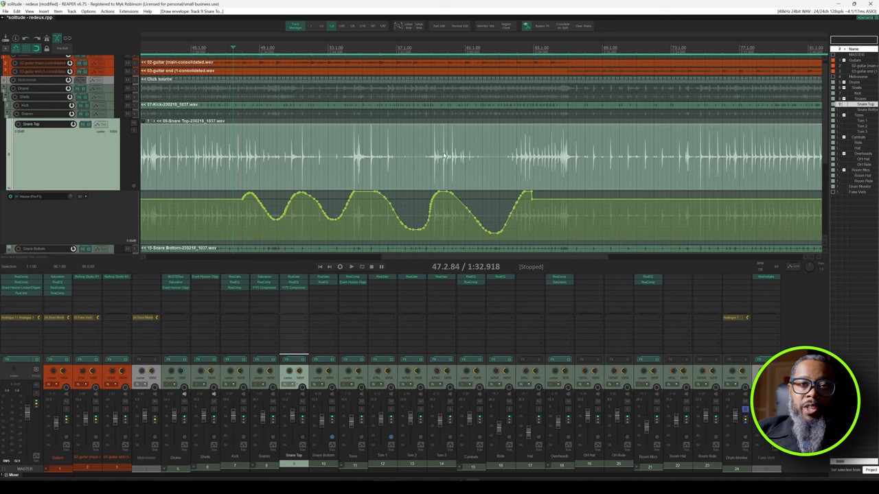
pyautogui.moveTo(272, 199)
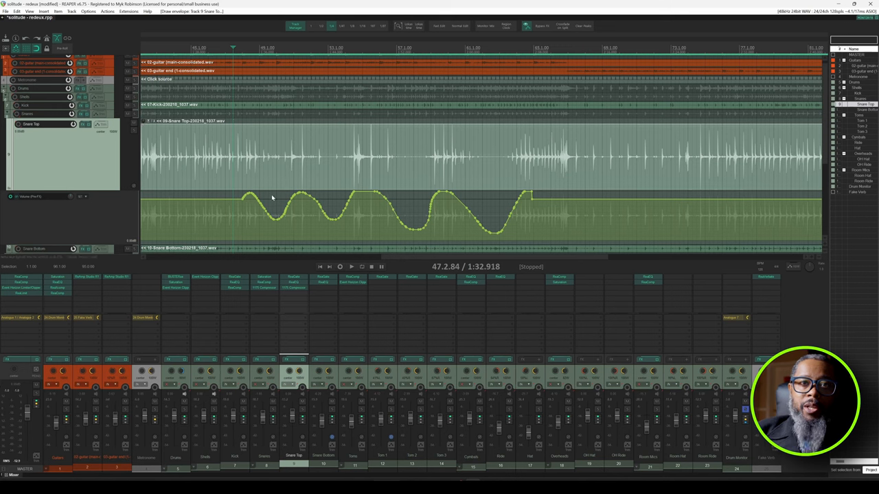
pyautogui.moveTo(295, 195)
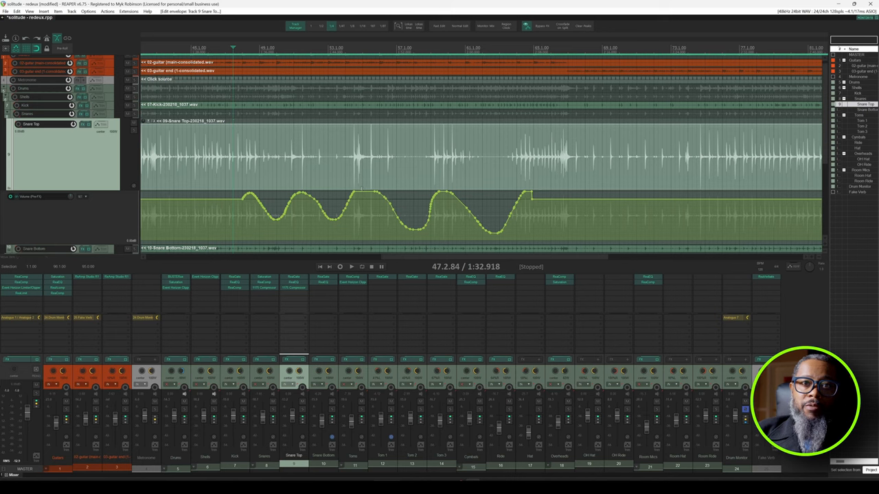
pyautogui.moveTo(327, 212)
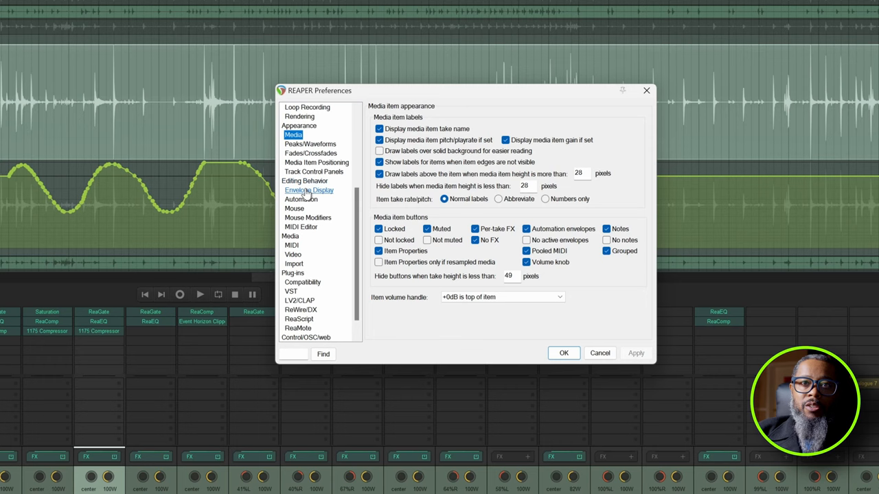
# Set the Envelope Display volume range to -inf..+12dB and confirm with OK.
pyautogui.click(309, 190)
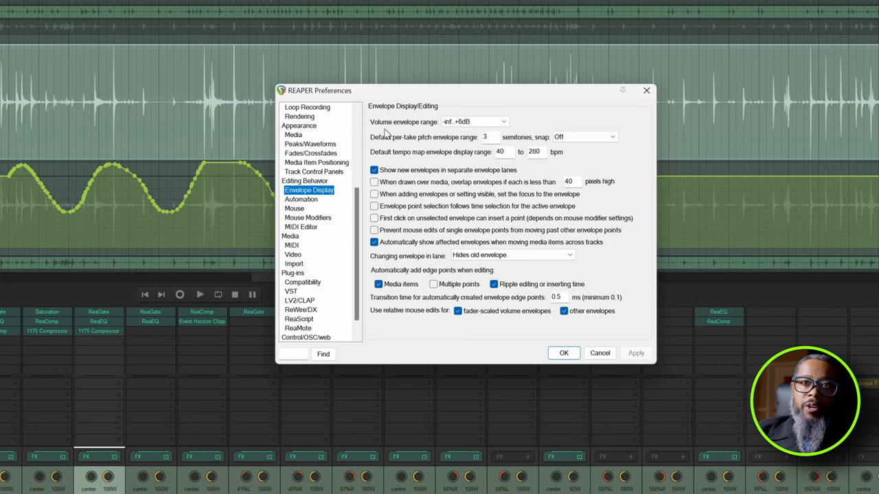
pyautogui.moveTo(424, 134)
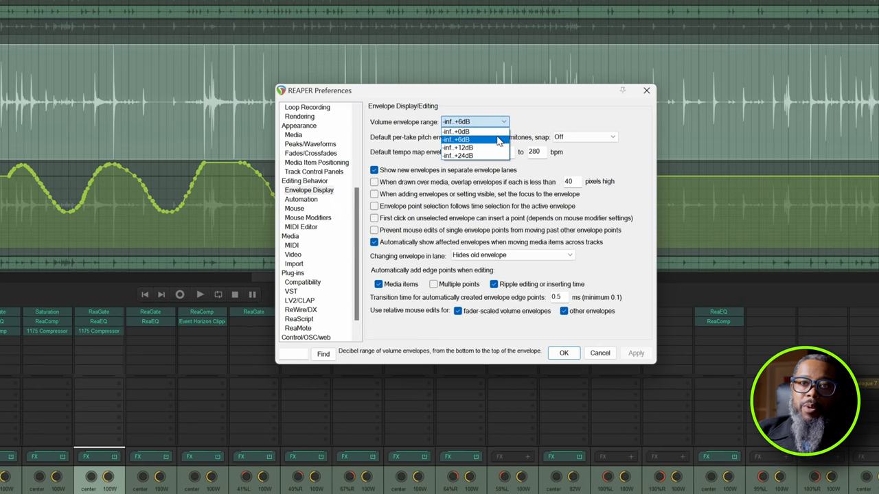
pyautogui.moveTo(498, 148)
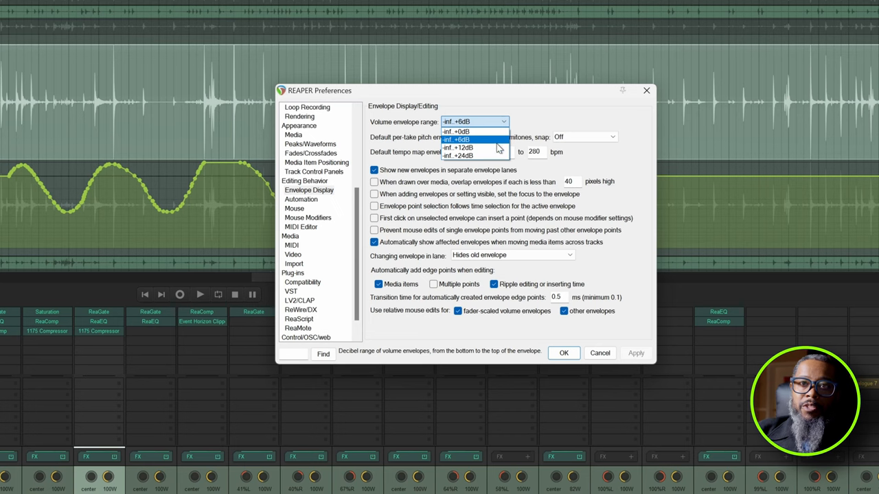
pyautogui.moveTo(474, 155)
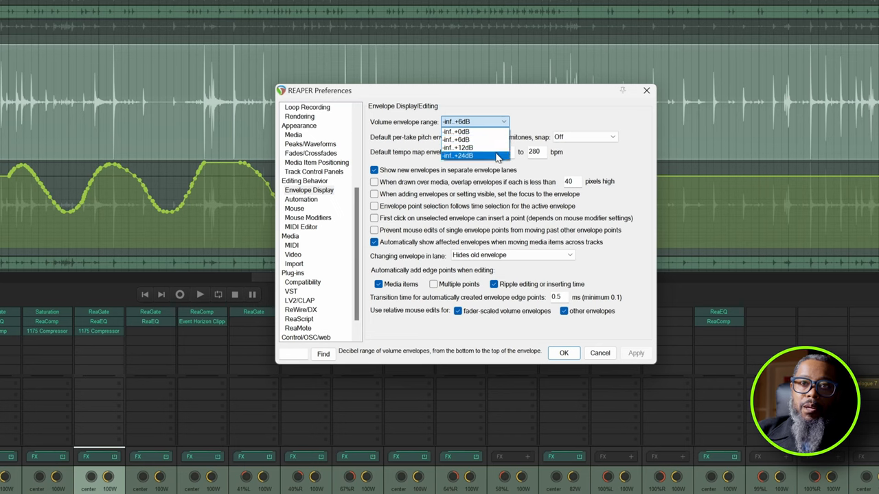
pyautogui.moveTo(474, 147)
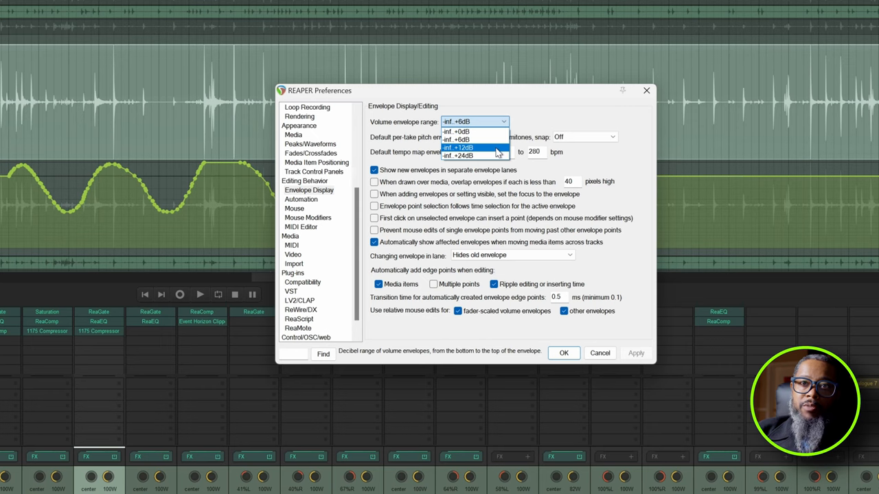
pyautogui.click(458, 147)
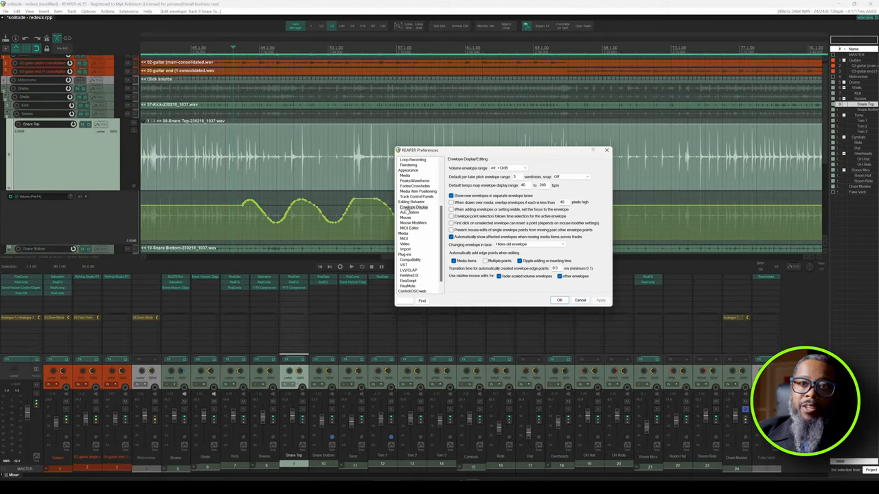
pyautogui.click(560, 300)
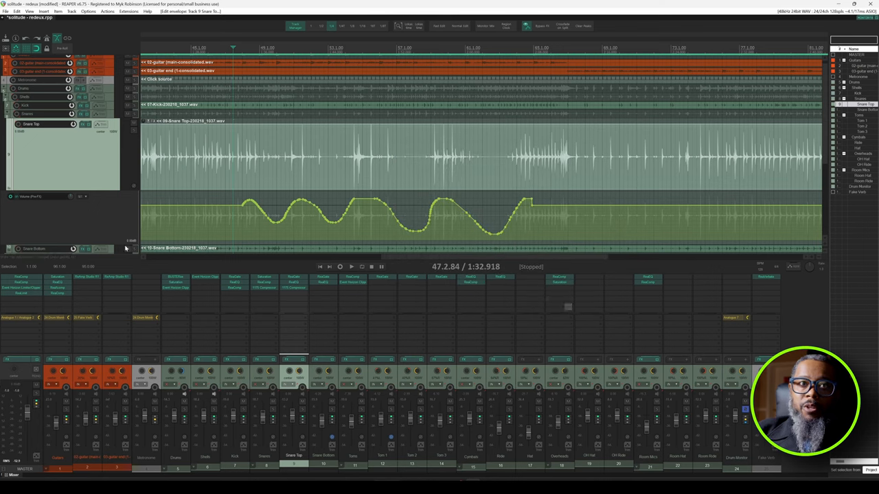
pyautogui.moveTo(88, 201)
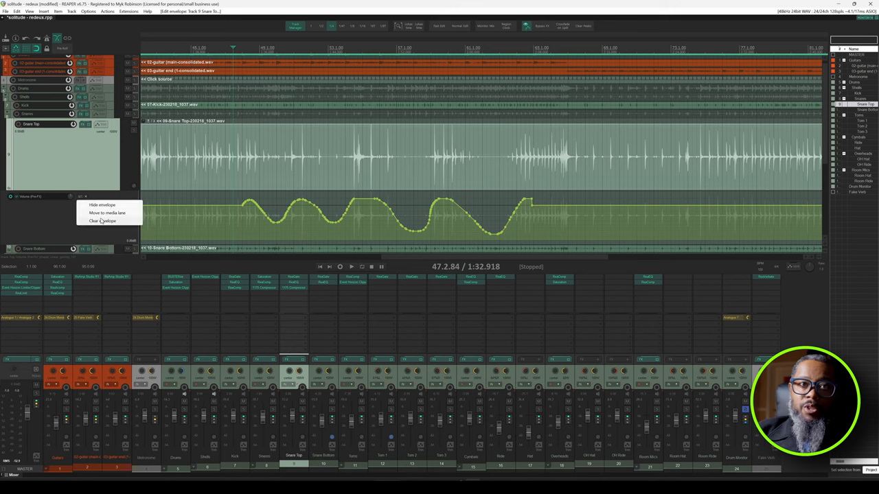
# Clear all points from the Snare Top Volume (Pre-FX) envelope, keeping the lane.
pyautogui.click(103, 220)
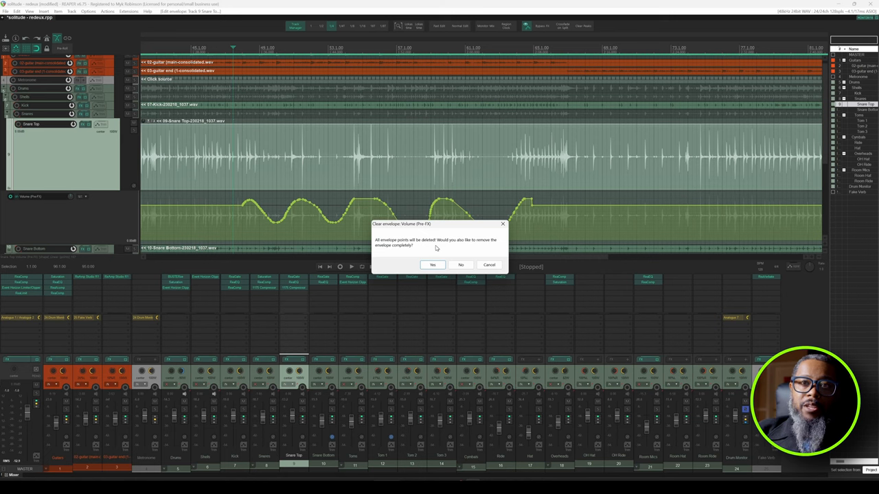
pyautogui.click(433, 265)
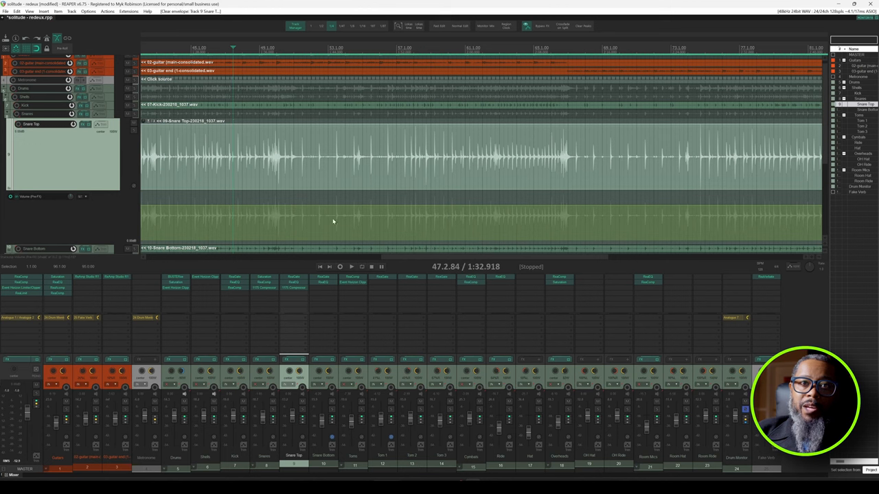
pyautogui.moveTo(398, 214)
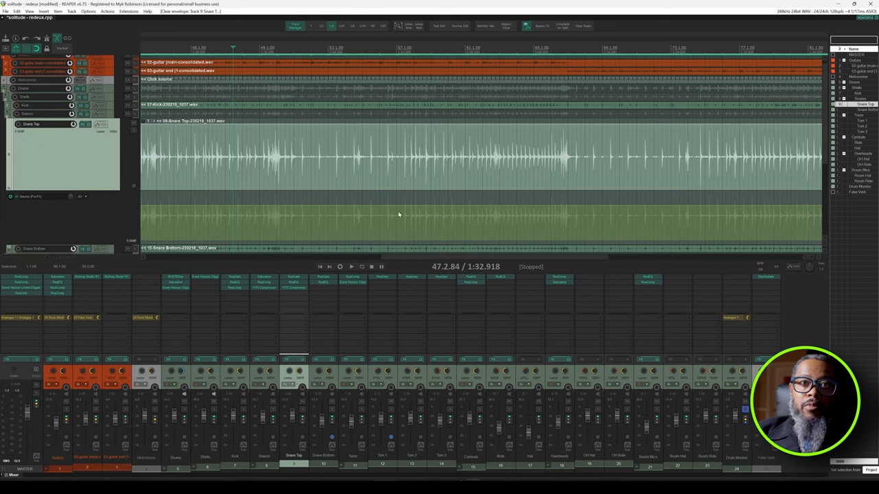
pyautogui.moveTo(375, 169)
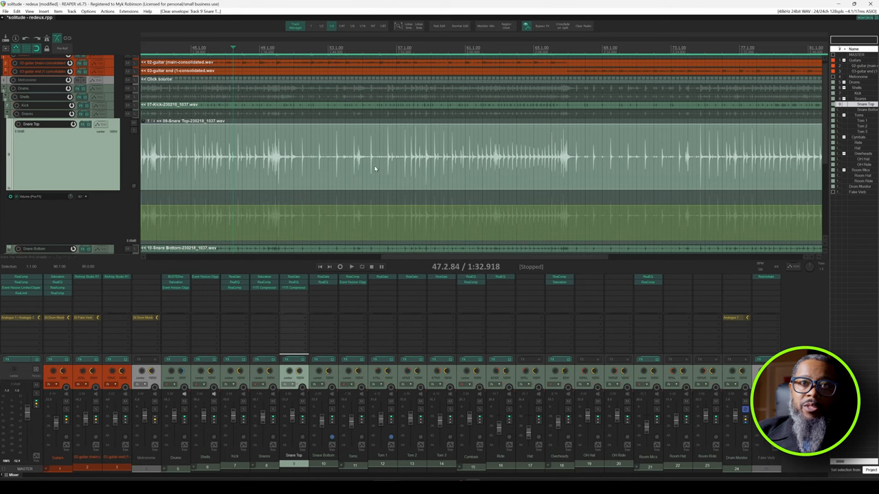
pyautogui.moveTo(385, 186)
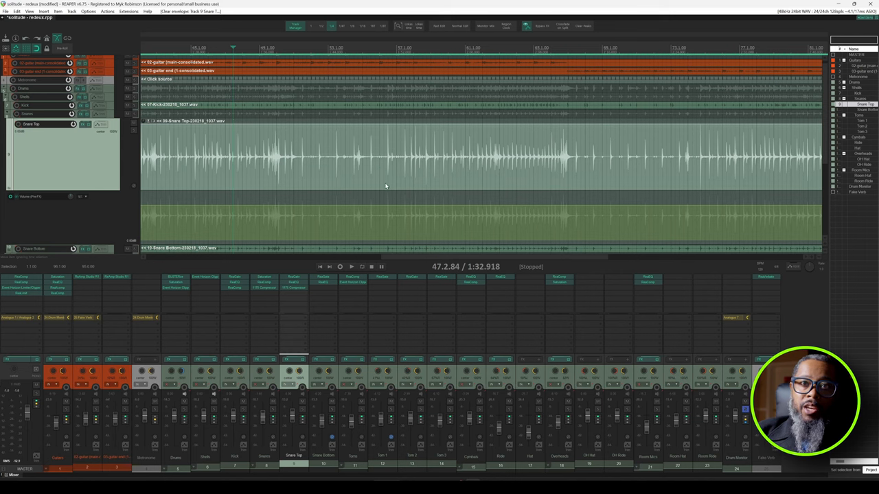
pyautogui.moveTo(387, 195)
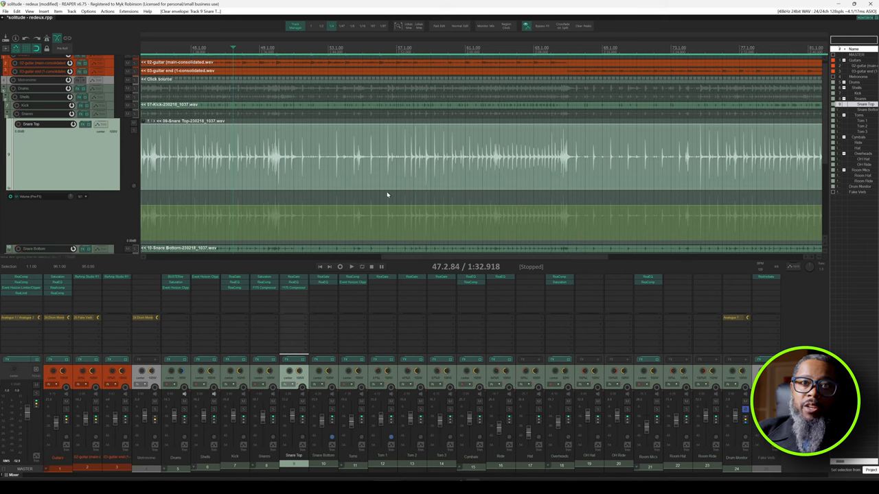
pyautogui.moveTo(386, 204)
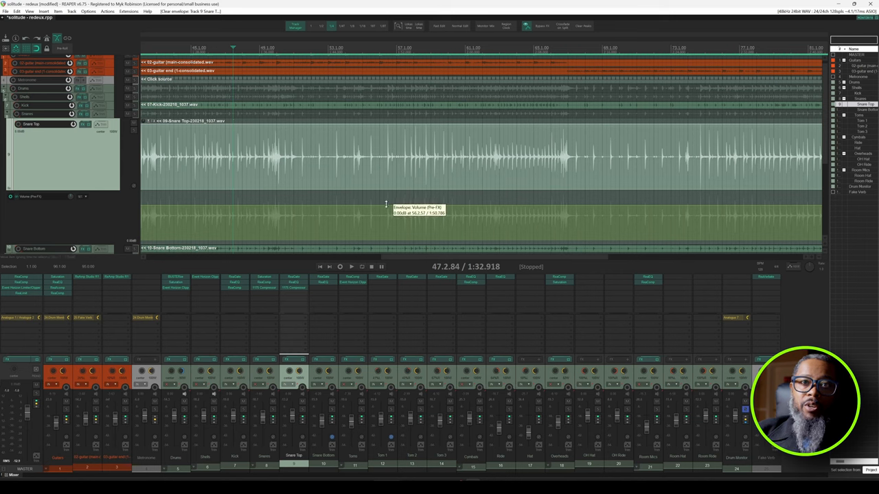
pyautogui.moveTo(384, 146)
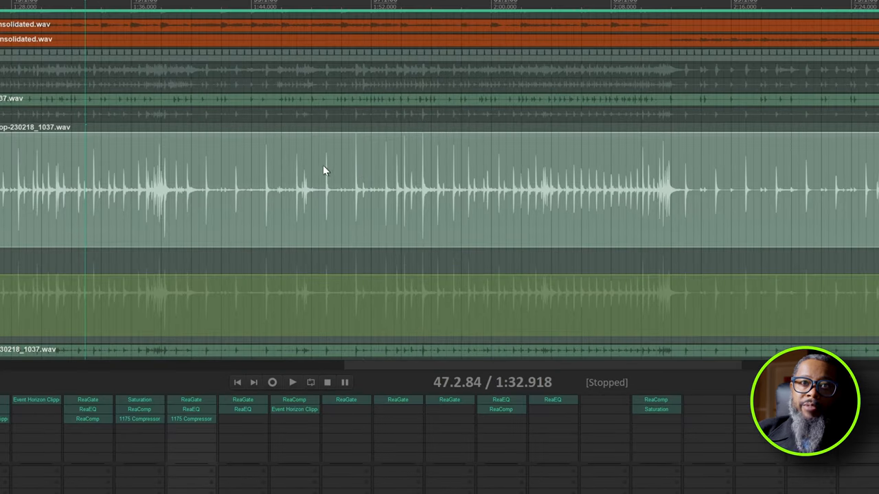
pyautogui.moveTo(354, 269)
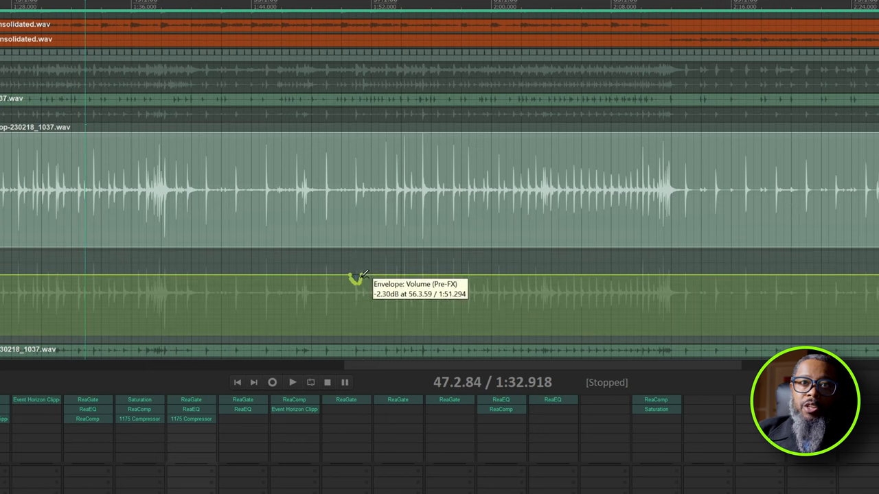
pyautogui.moveTo(357, 170)
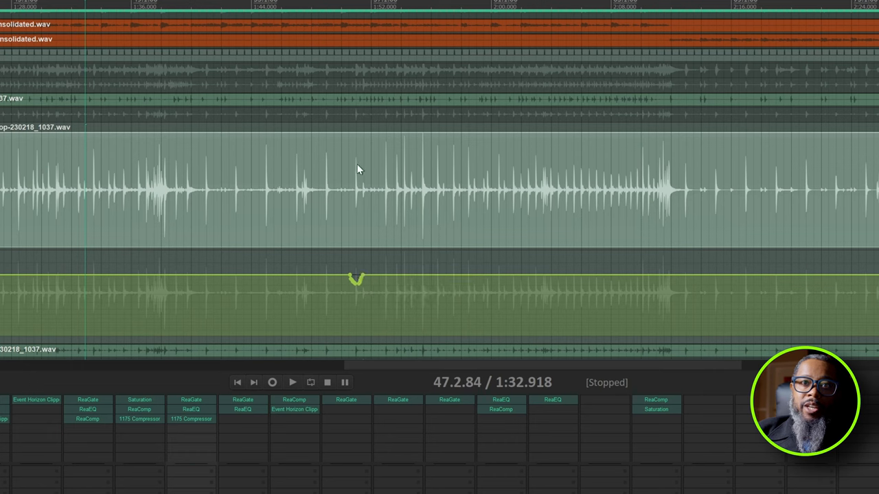
pyautogui.moveTo(350, 272)
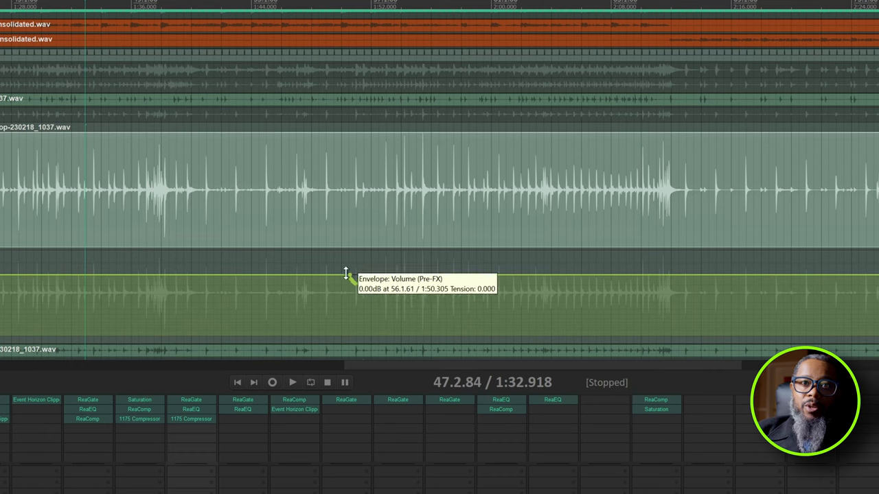
# Pull an envelope point slightly below 0dB to form a small dip.
pyautogui.moveTo(347, 273); pyautogui.dragTo(354, 277)
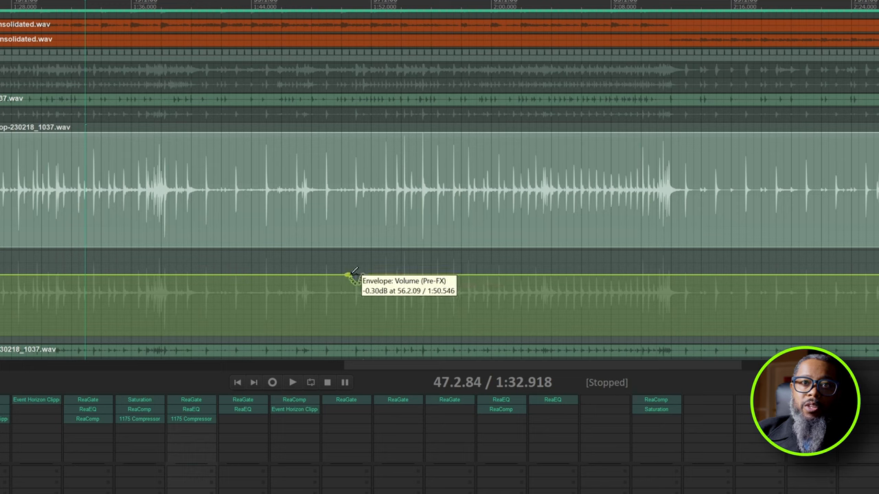